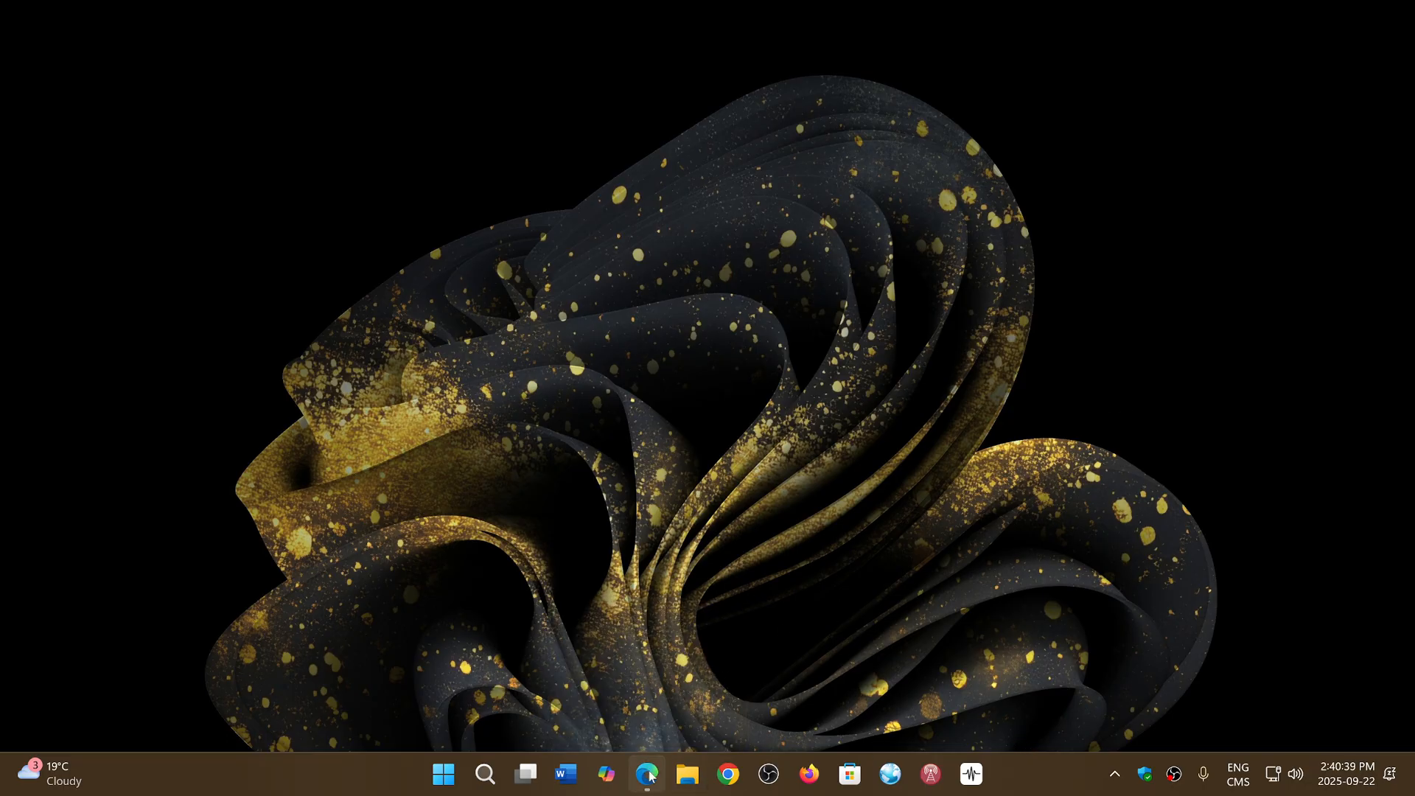
Bring up the Windows 11 24H2 known issues page in Edge and scroll through the issues table
click(646, 773)
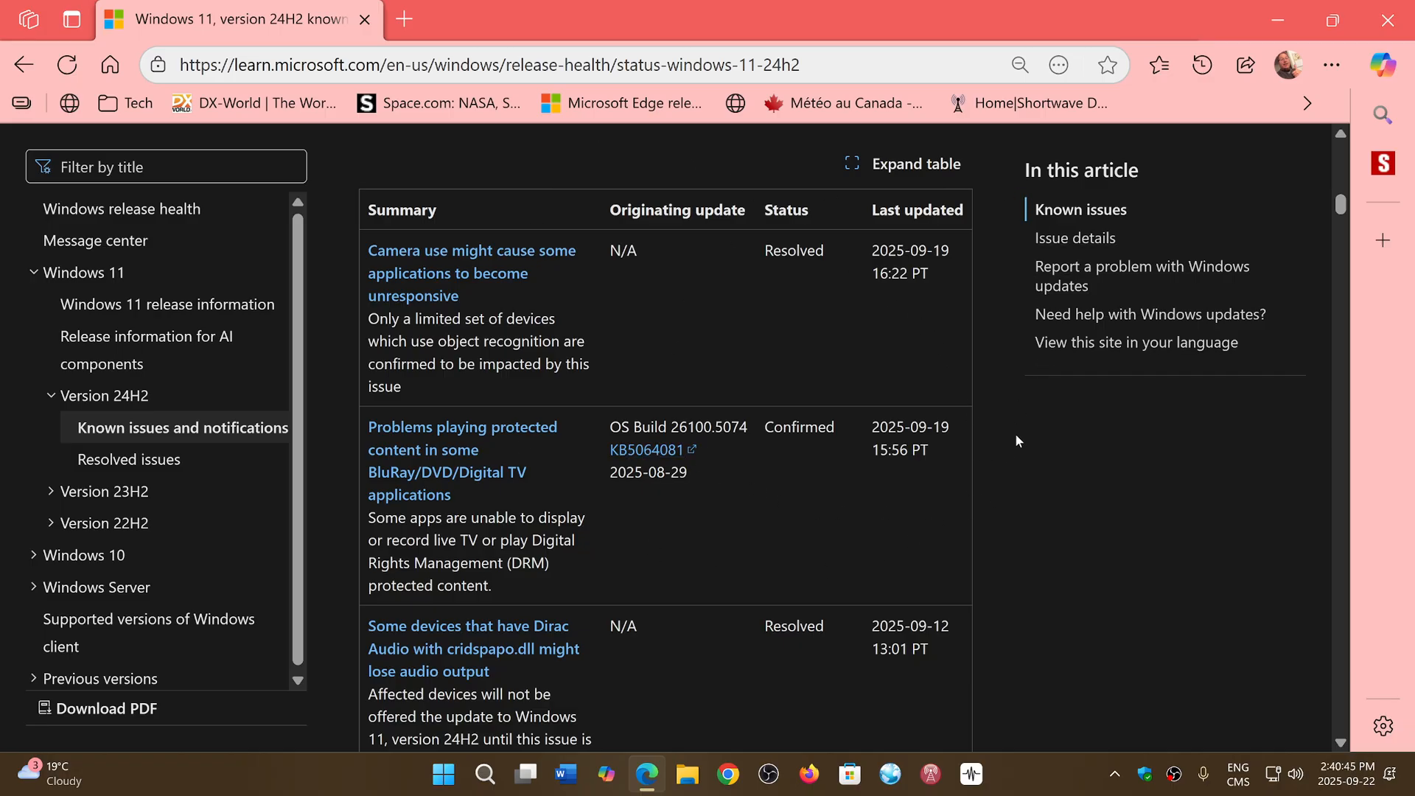
mouse_move(948, 530)
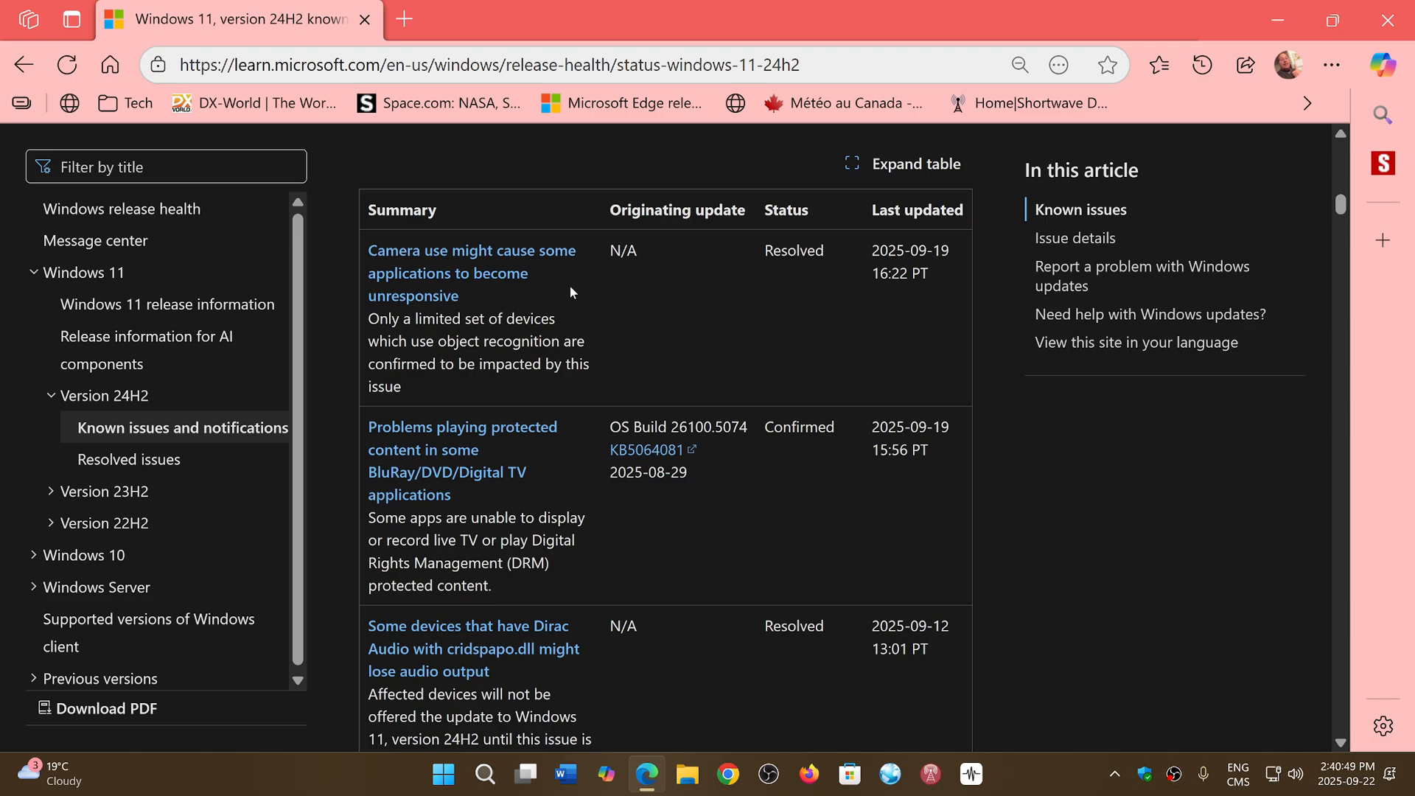
mouse_move(449, 272)
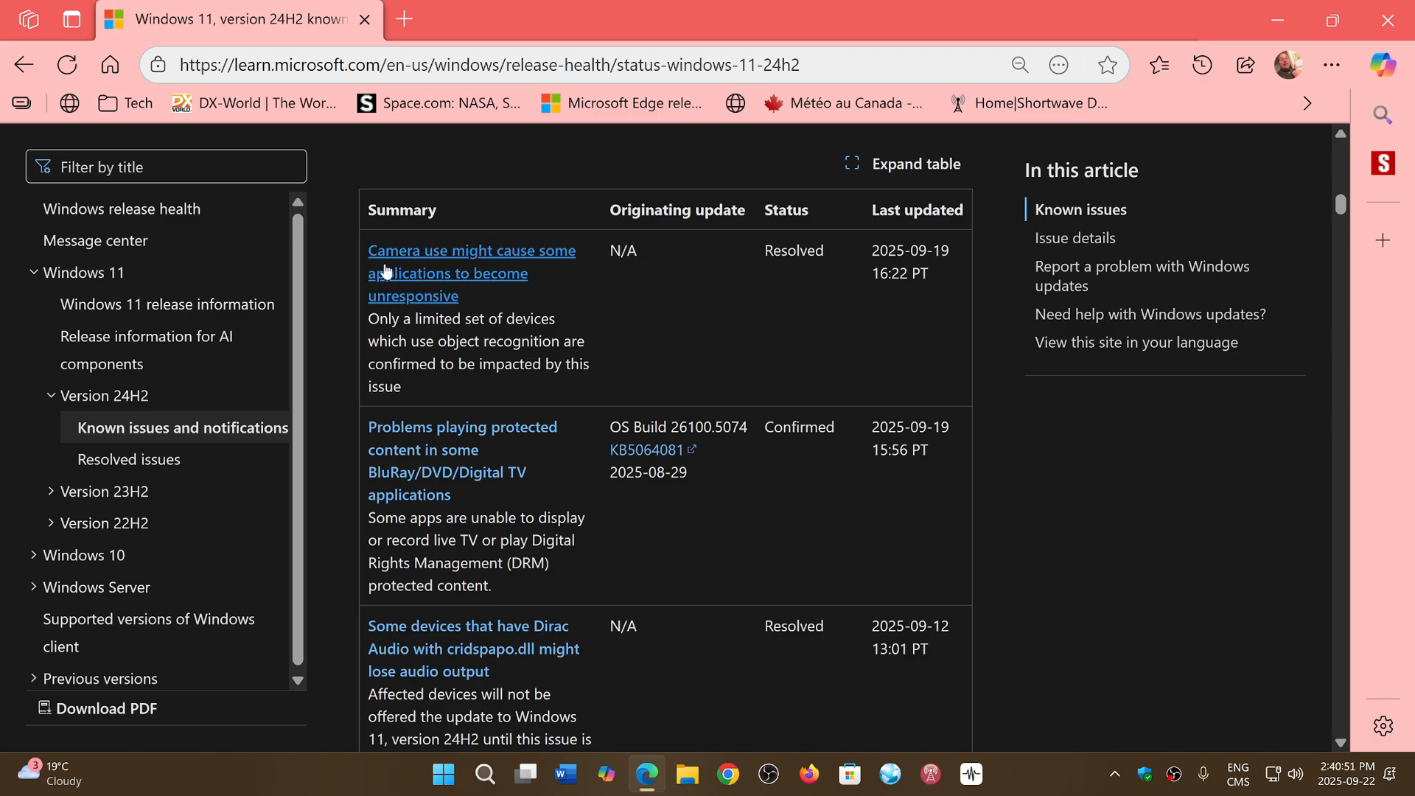
mouse_move(767, 338)
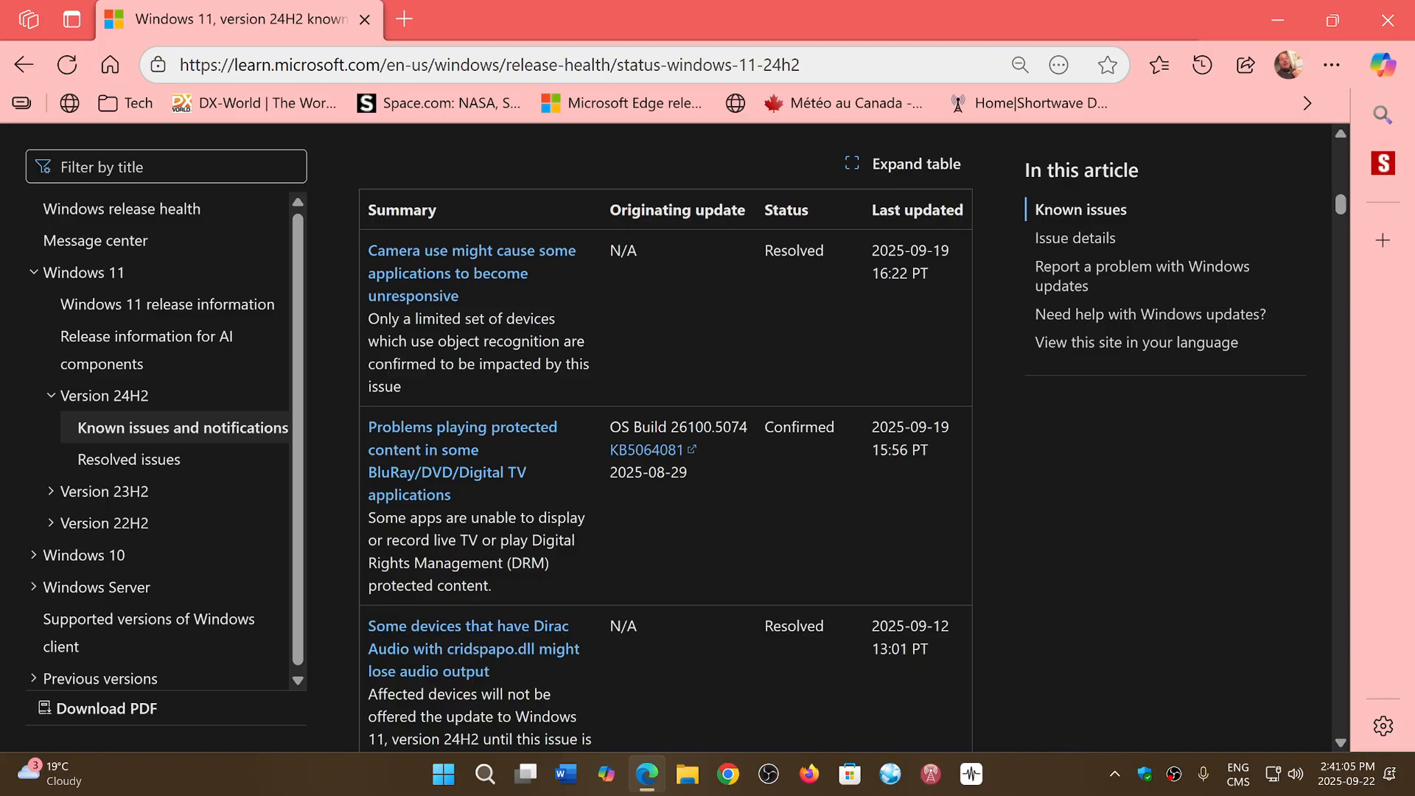
mouse_move(615, 498)
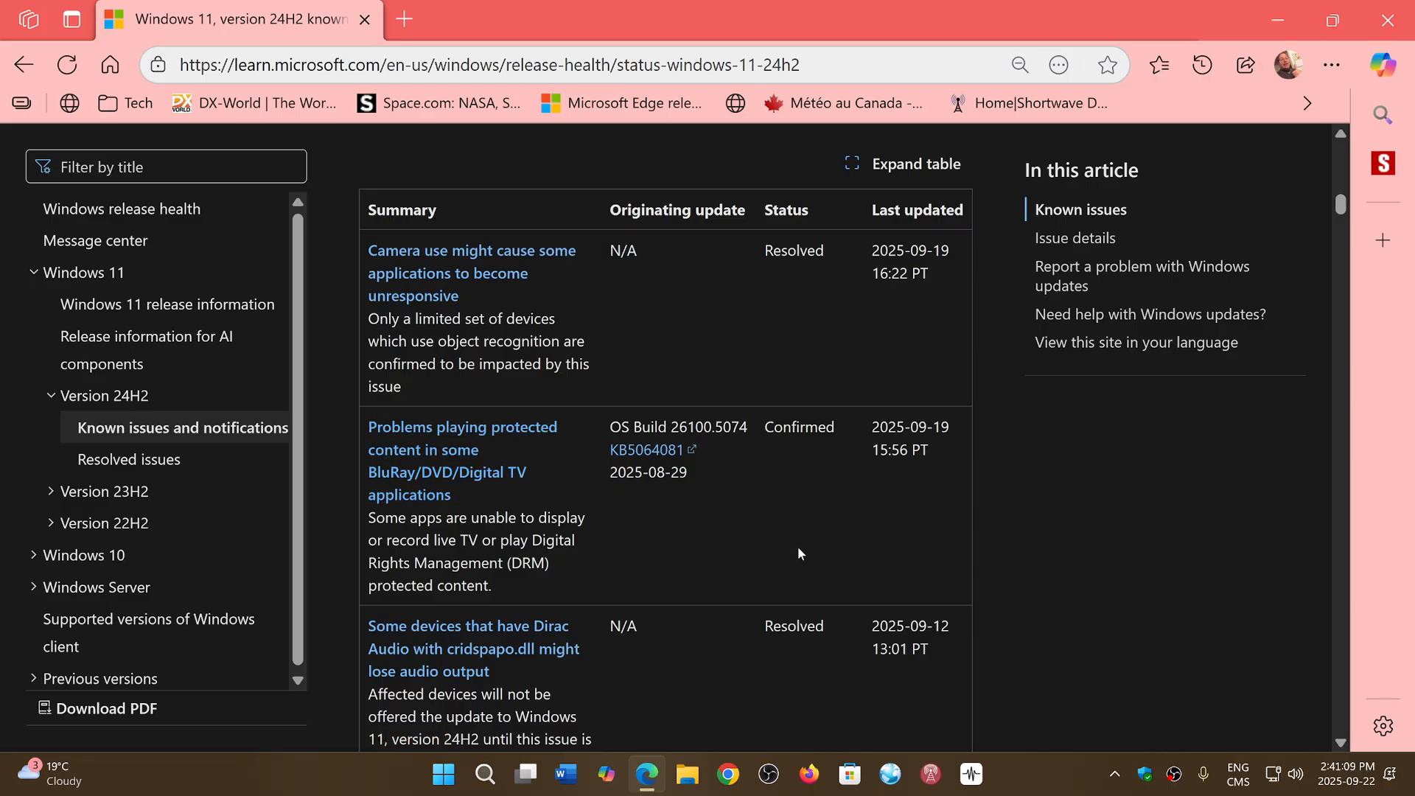
mouse_move(829, 547)
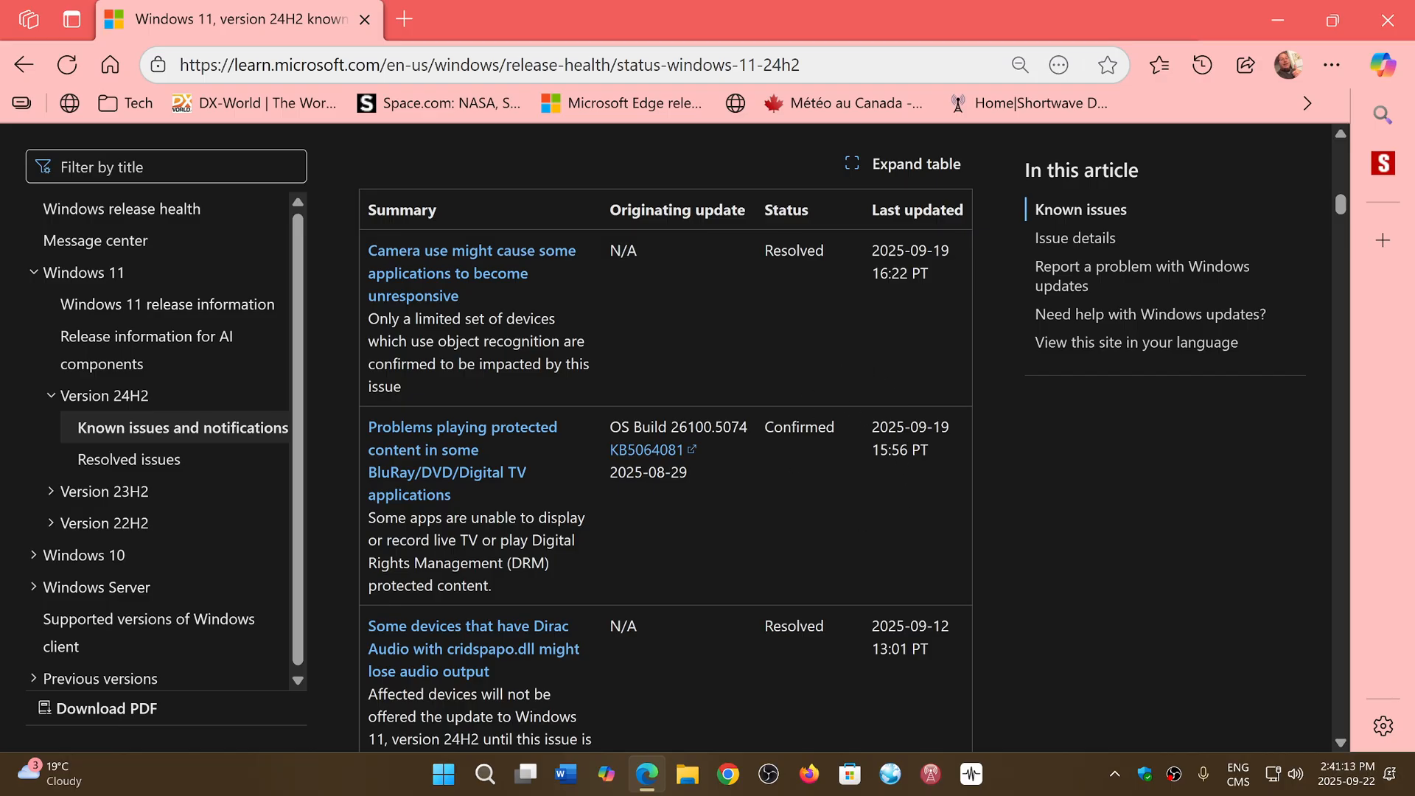
mouse_move(871, 558)
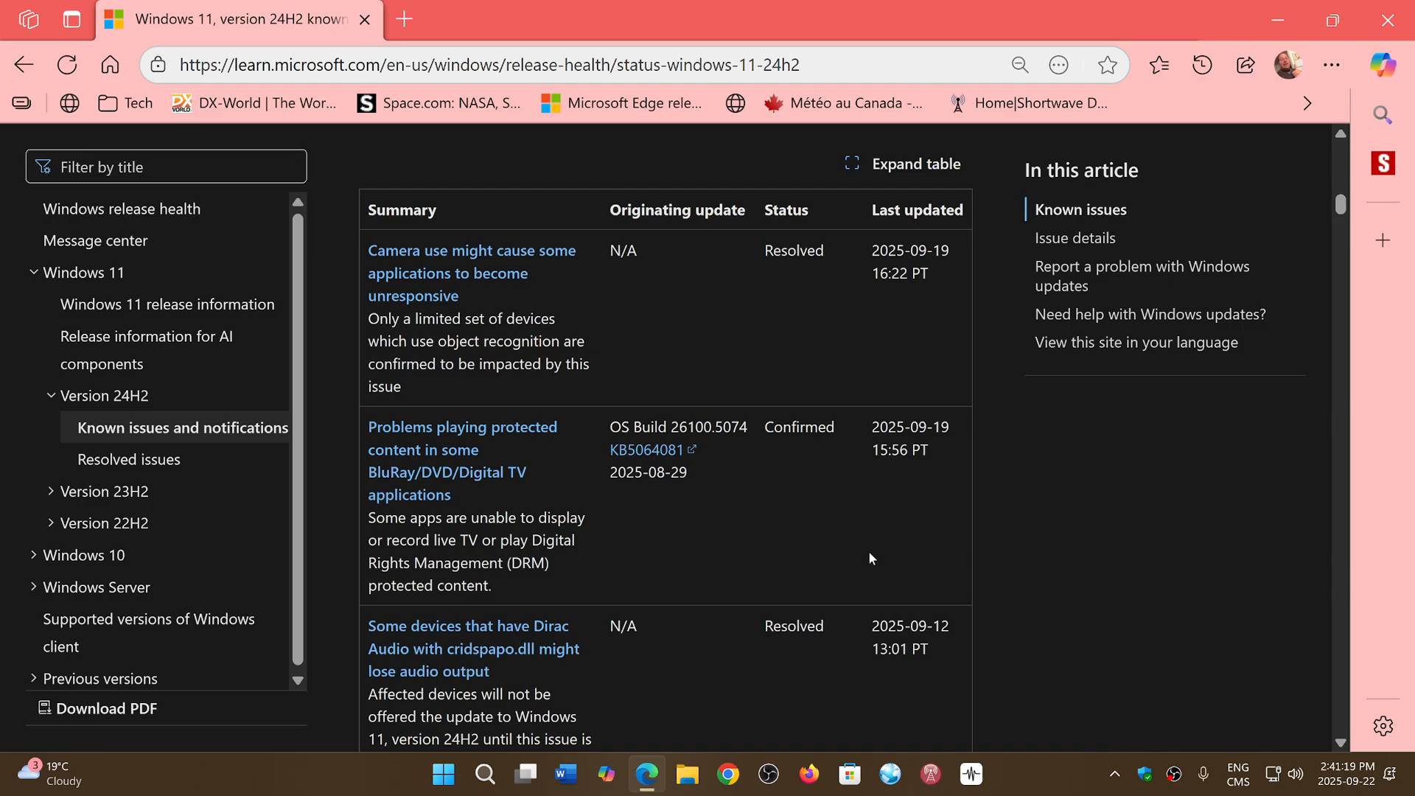
mouse_move(462, 450)
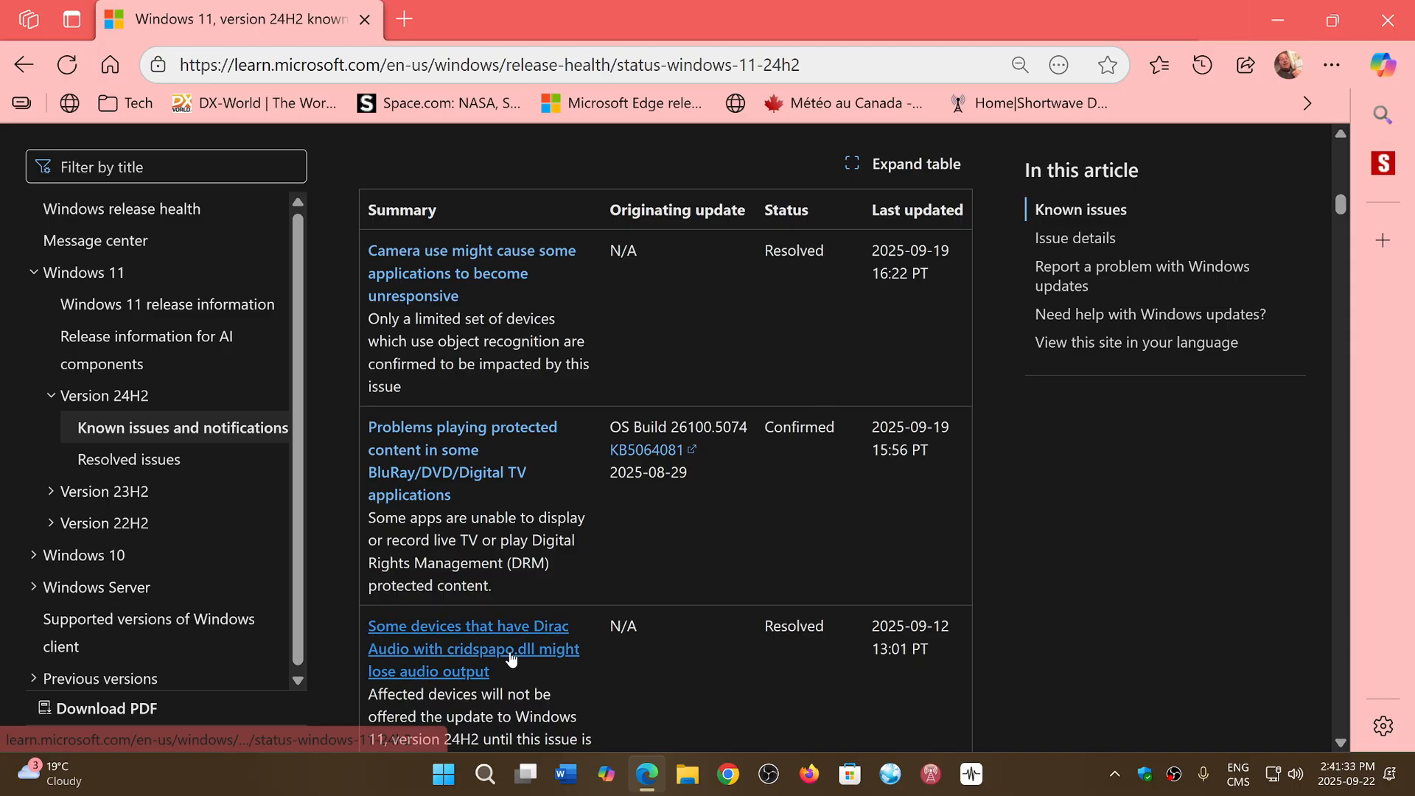
scroll(down, 3)
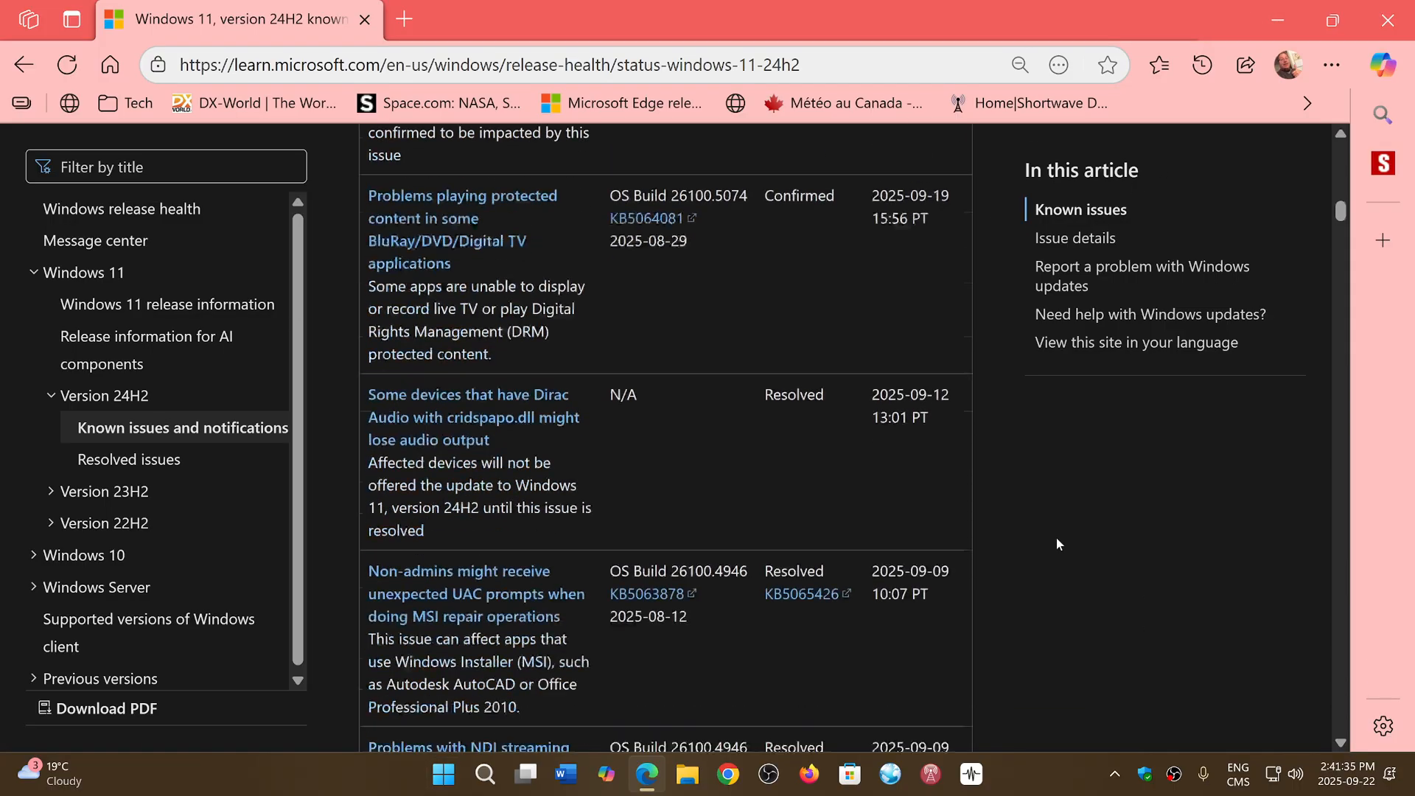
Scroll further through known issues, then launch Settings from Start and open Windows Update
scroll(down, 3)
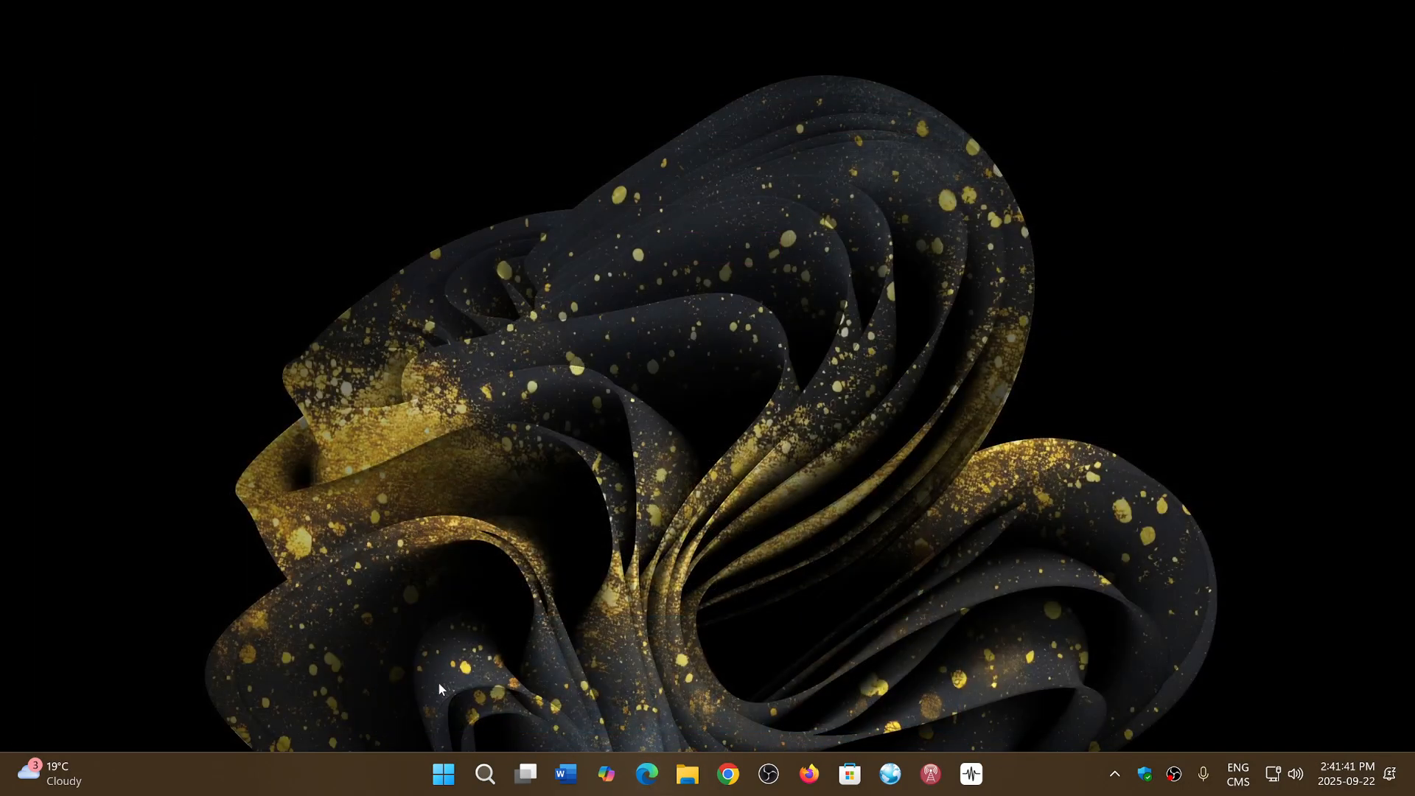
click(442, 773)
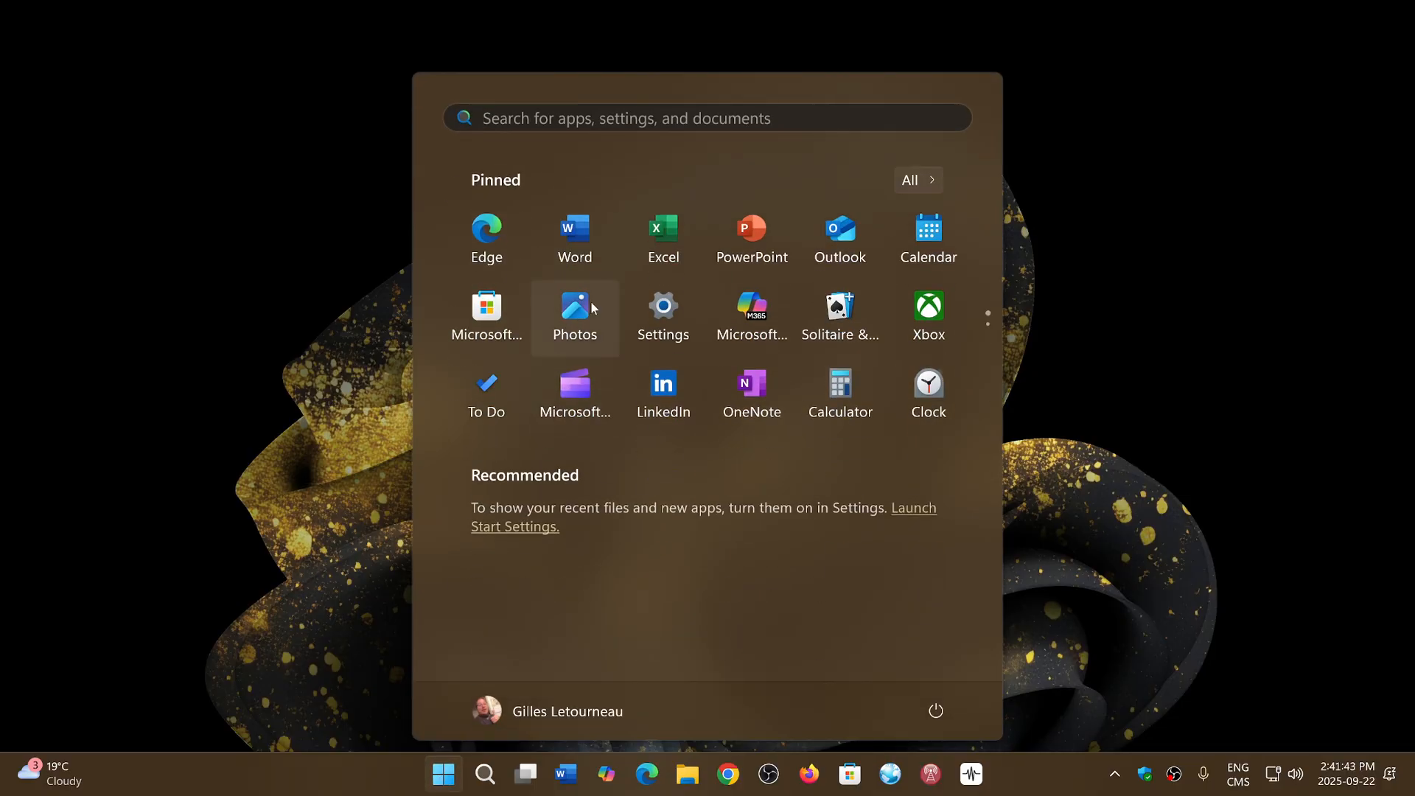
click(662, 310)
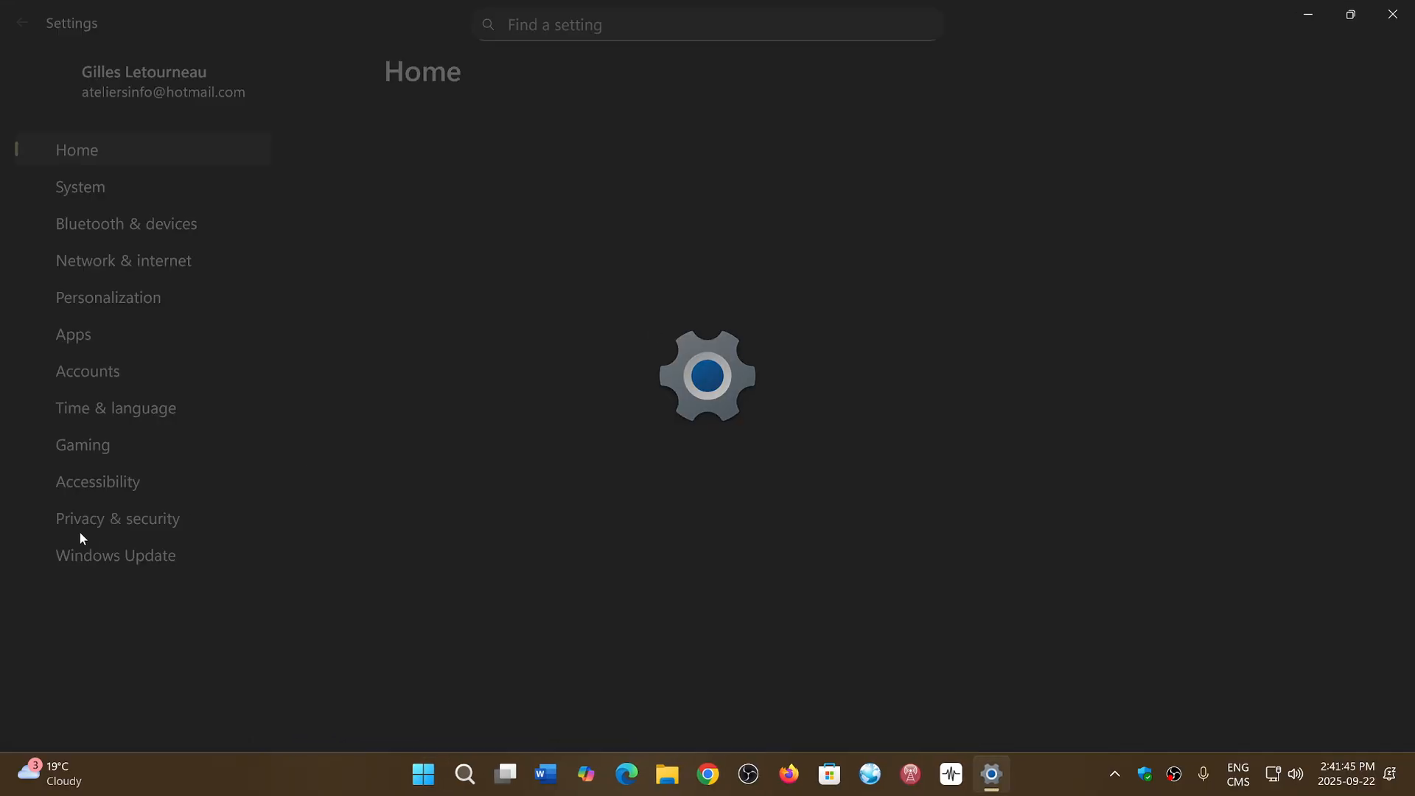
click(115, 555)
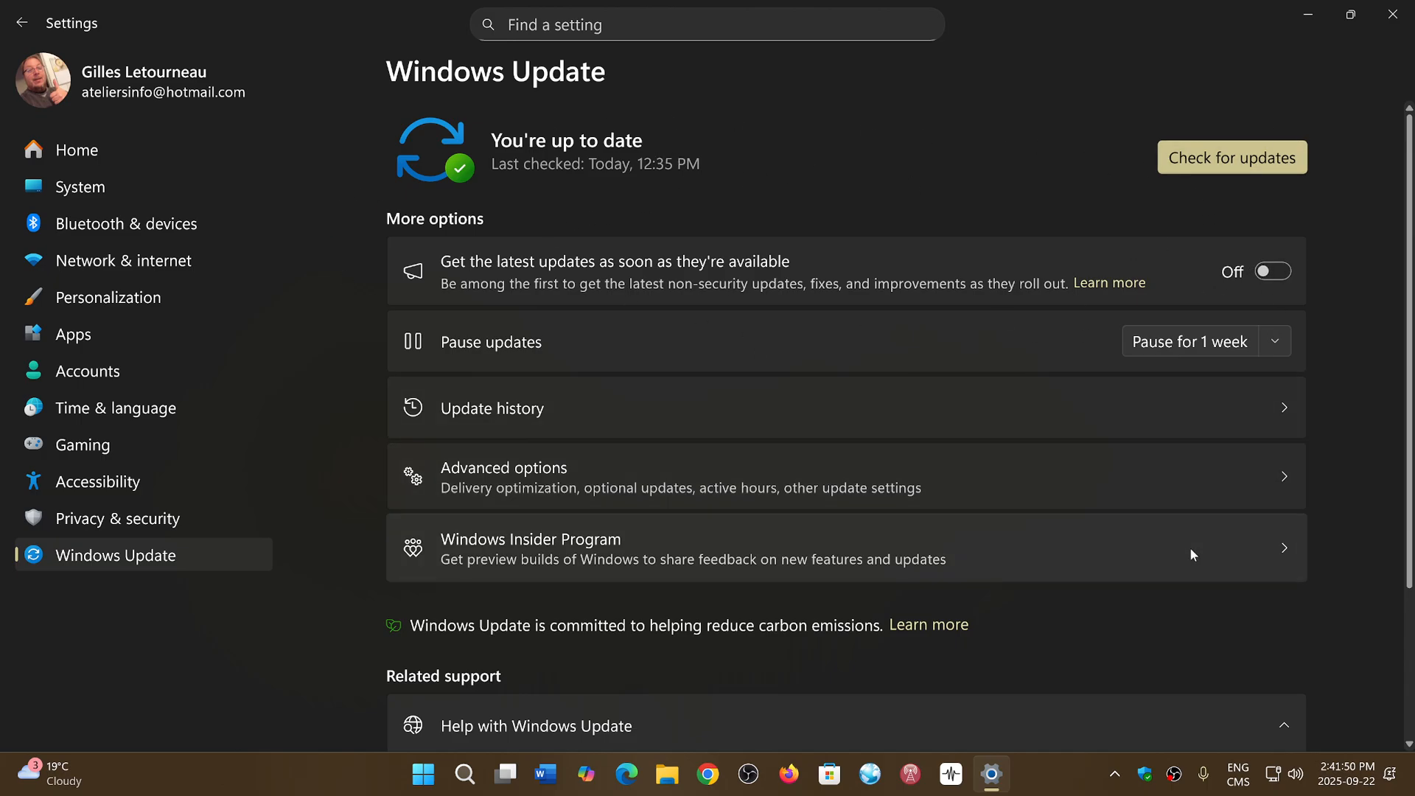
mouse_move(1154, 647)
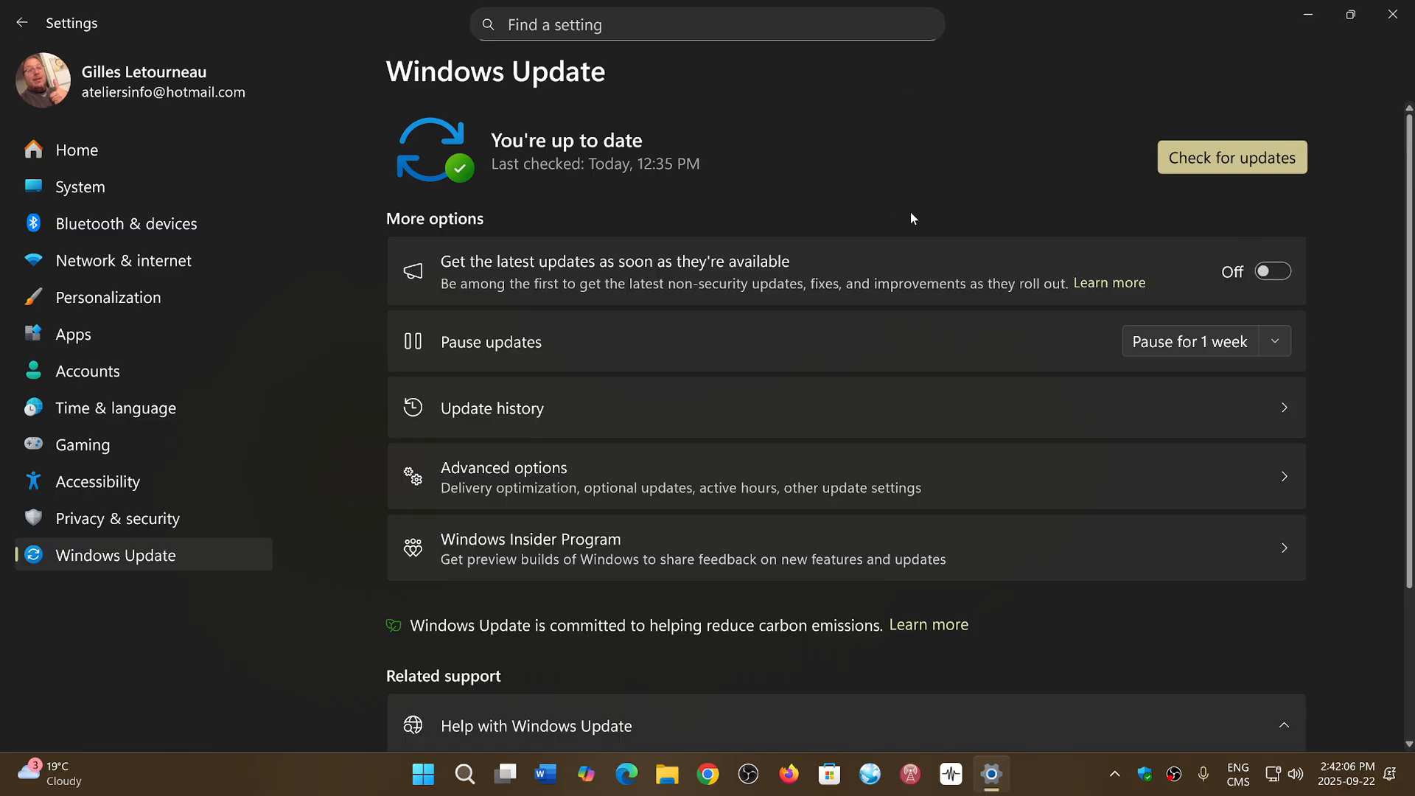
mouse_move(1050, 226)
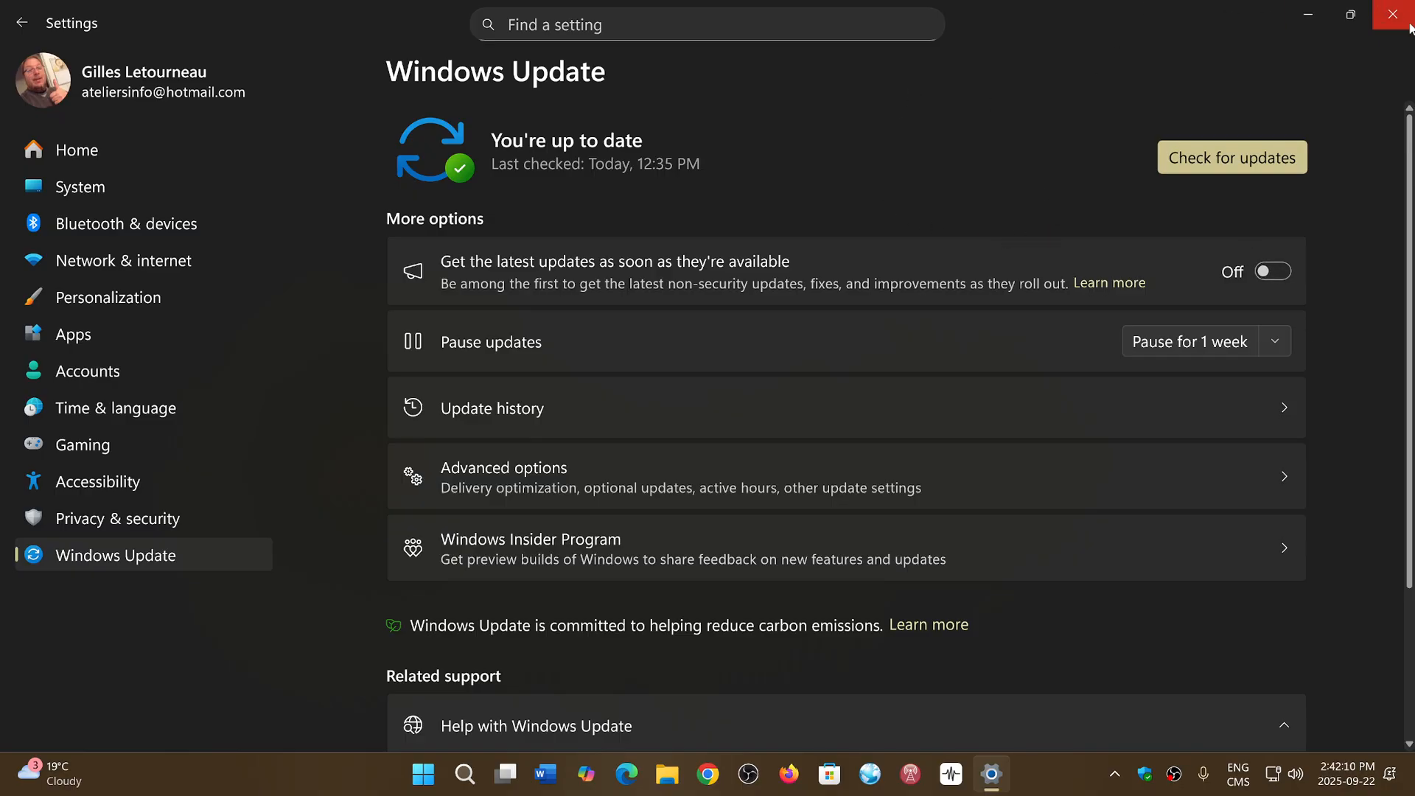
Close Settings after confirming the PC is up to date, returning to the empty desktop
click(1402, 15)
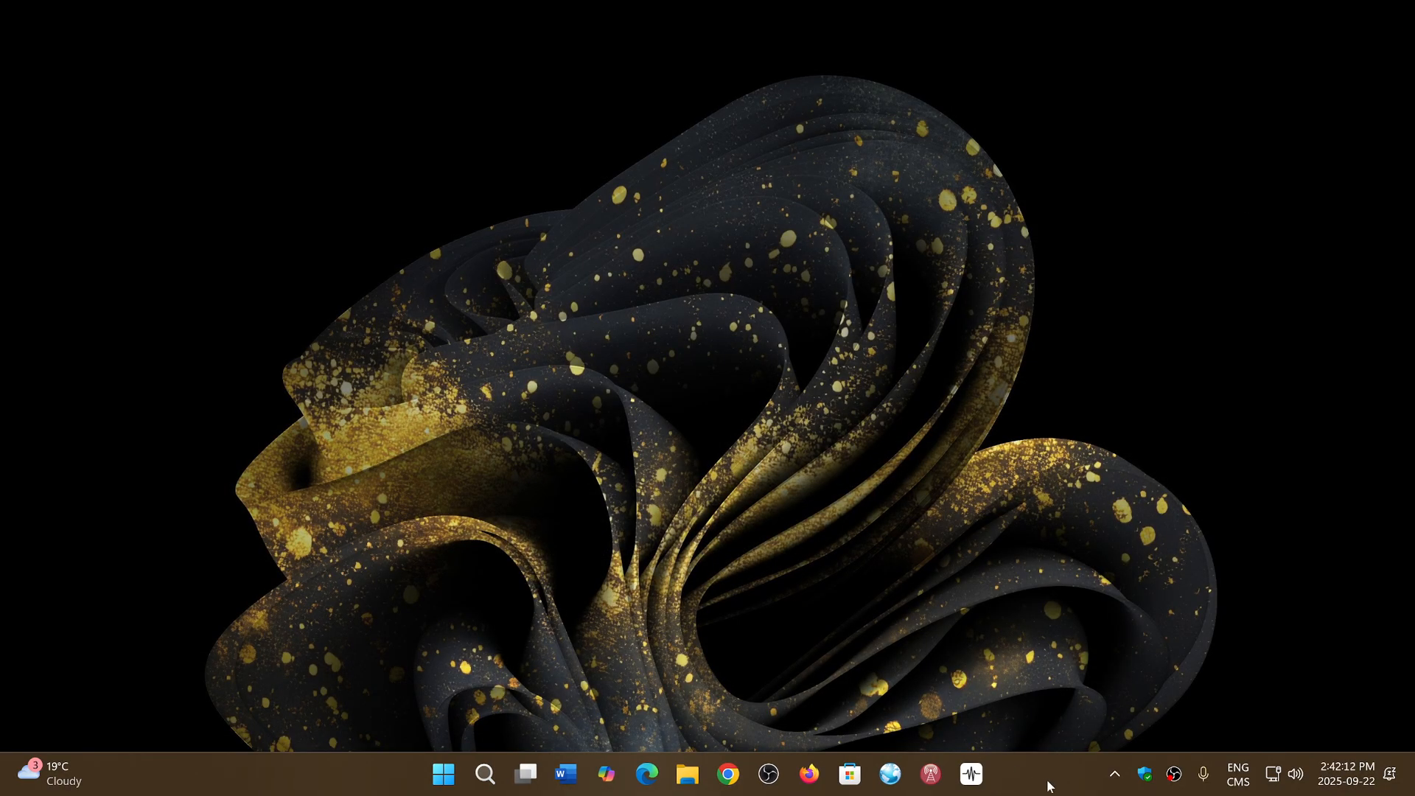